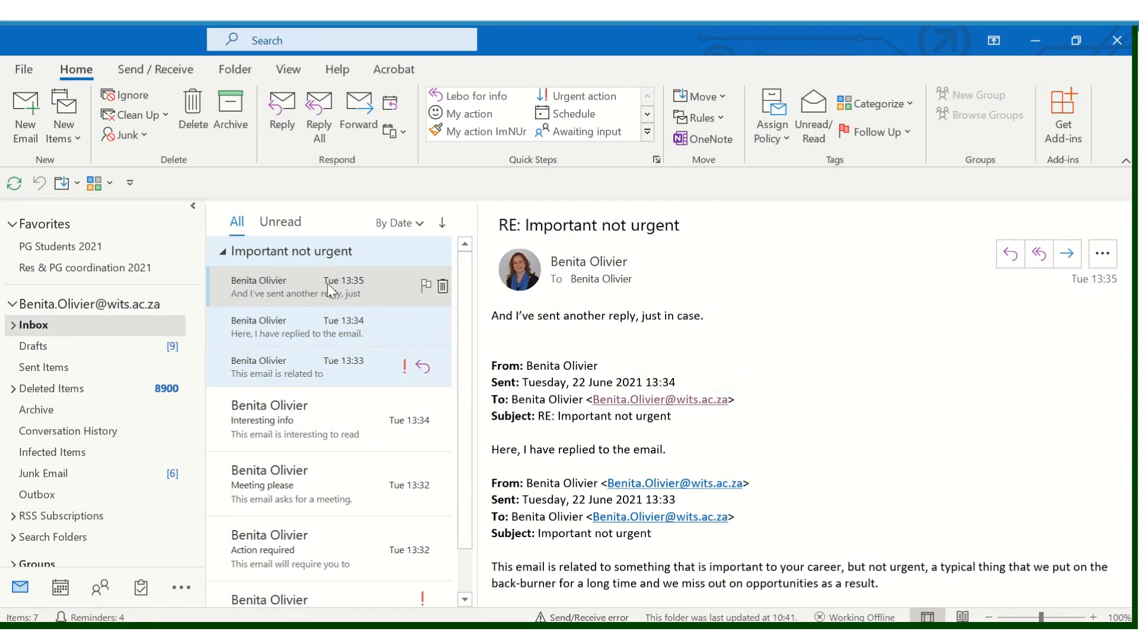
mouse_move(331, 290)
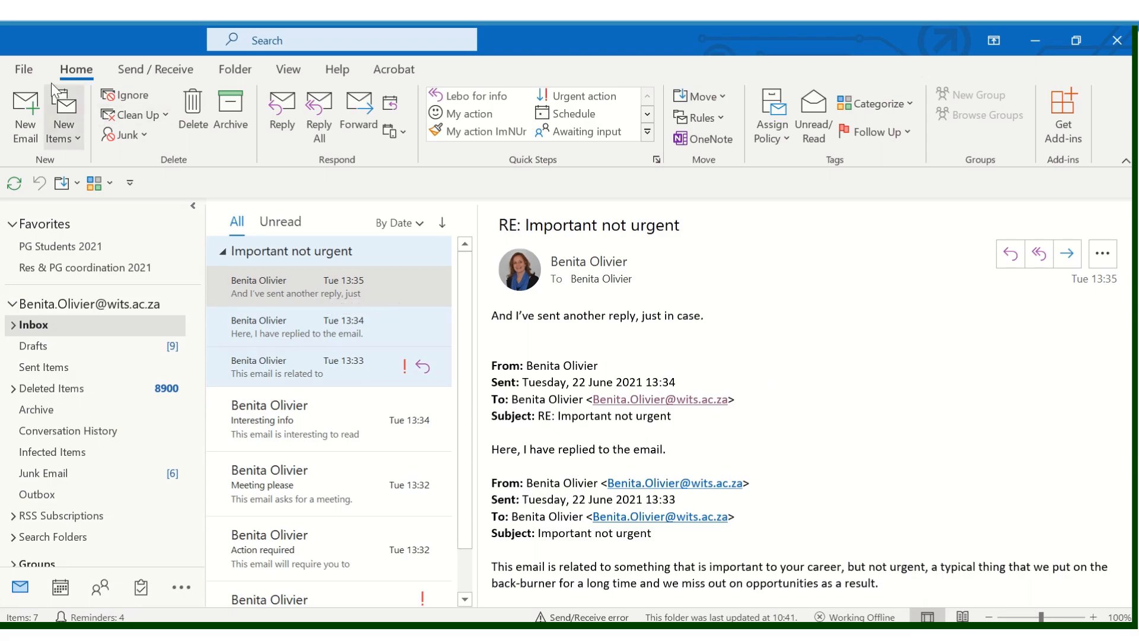
- Go via File to Outlook Options and show the Mail category settings
left_click(24, 68)
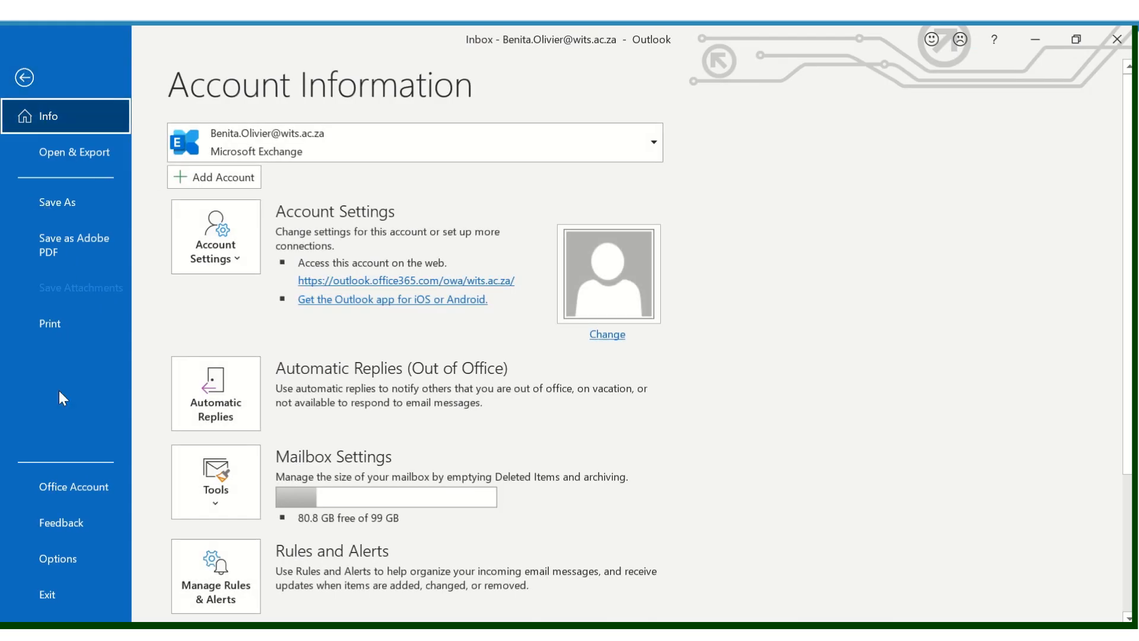
left_click(57, 557)
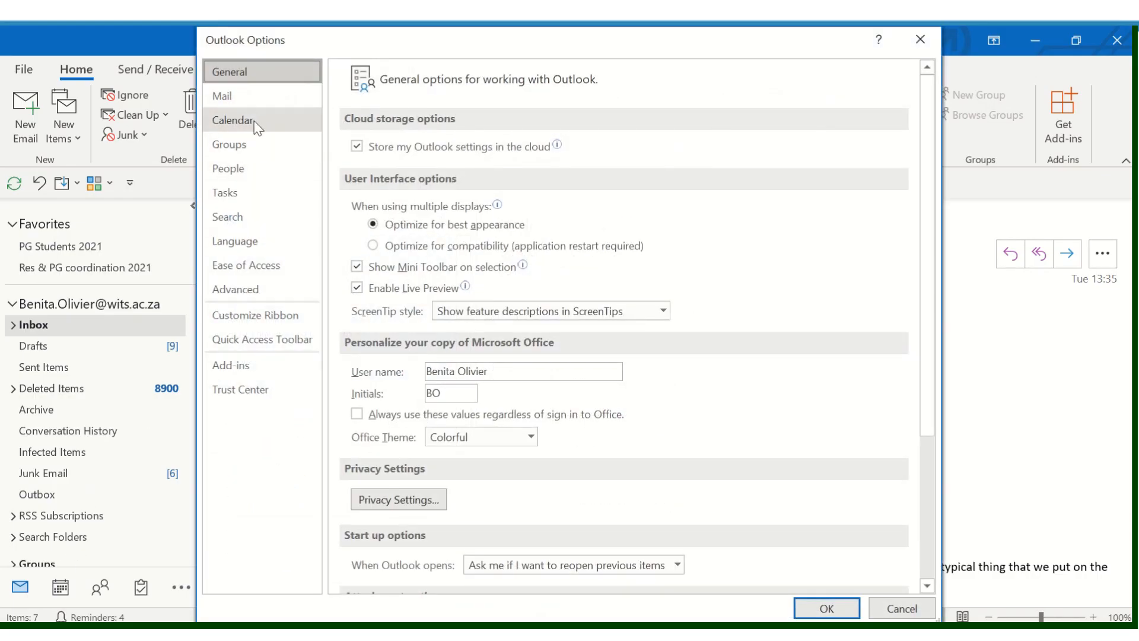
left_click(223, 95)
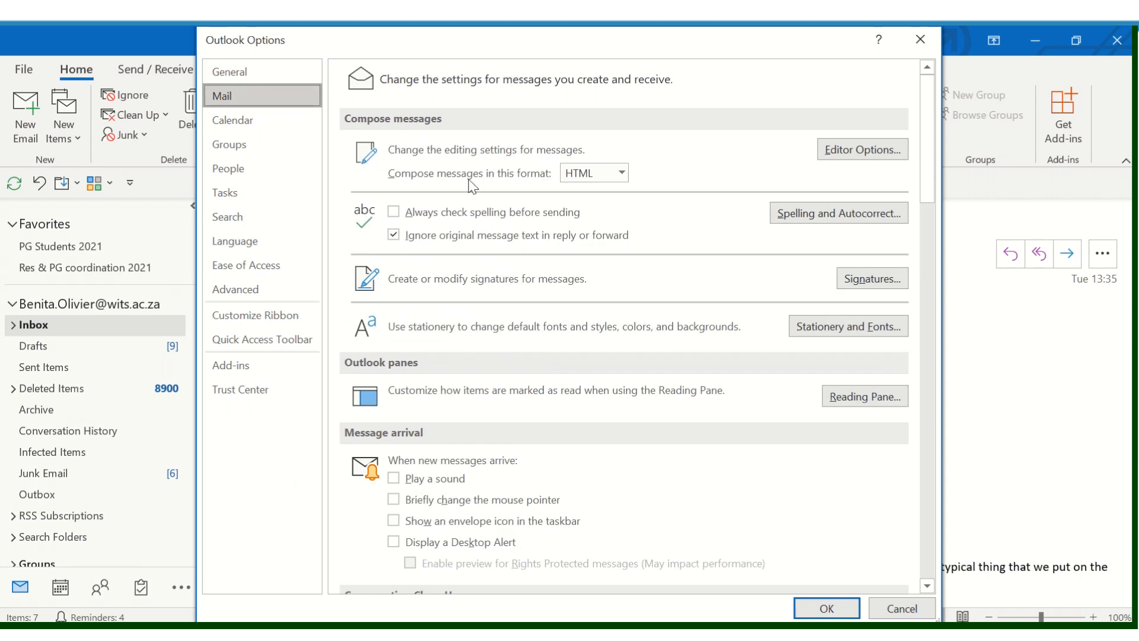
- Leave all Message arrival alerts (sound, pointer, envelope icon, Desktop Alert) unchecked and confirm with OK
scroll("down", 3)
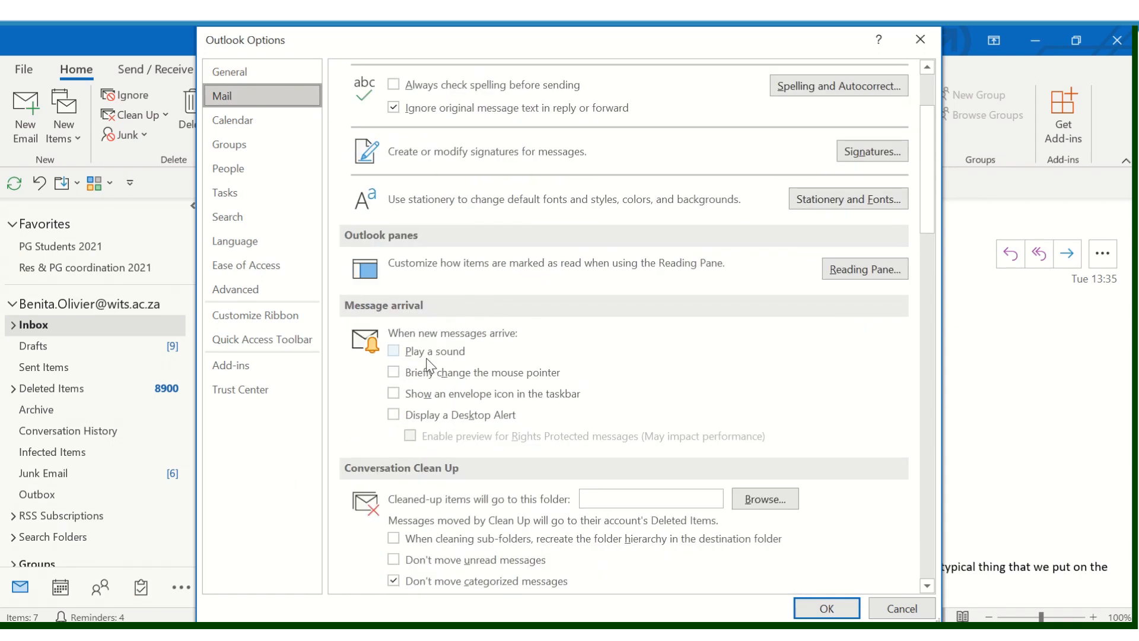
mouse_move(443, 390)
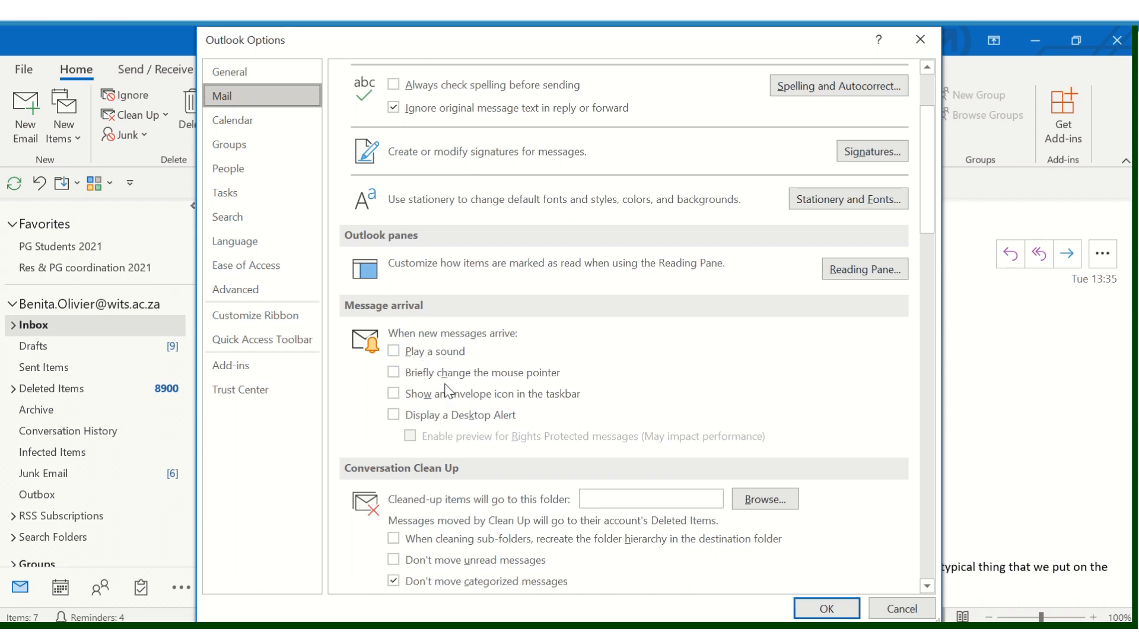
mouse_move(458, 410)
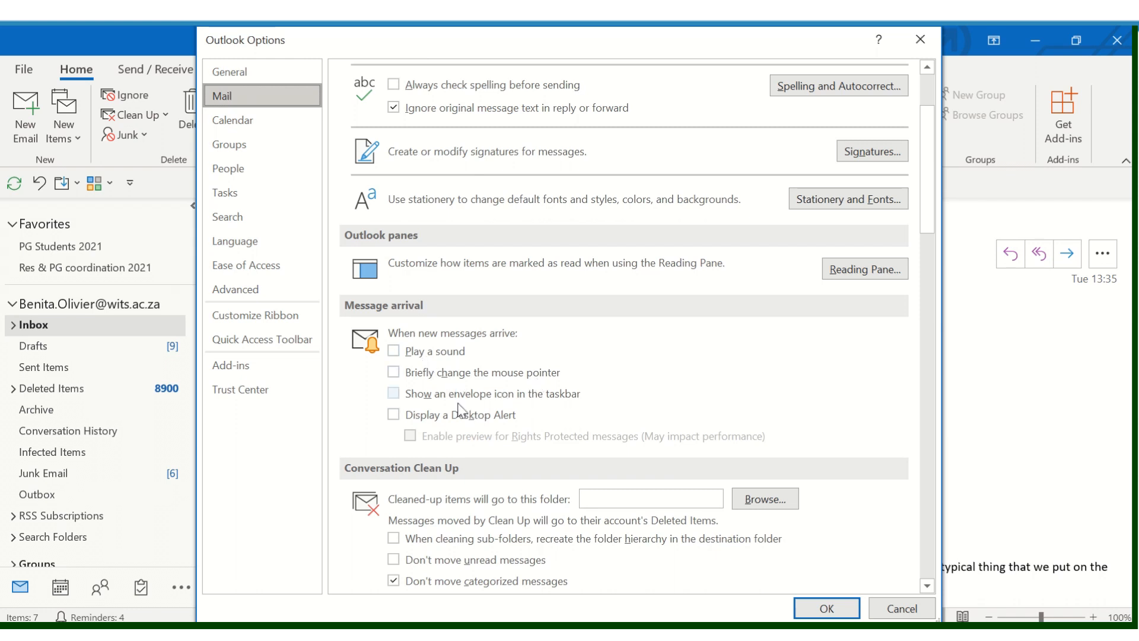
mouse_move(456, 434)
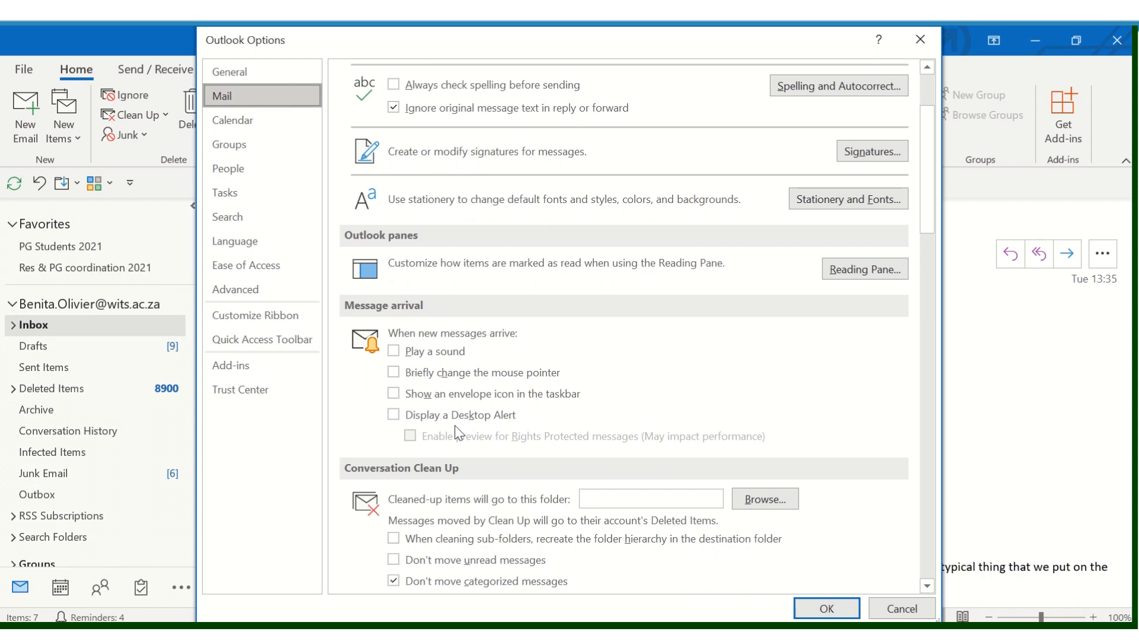
mouse_move(415, 340)
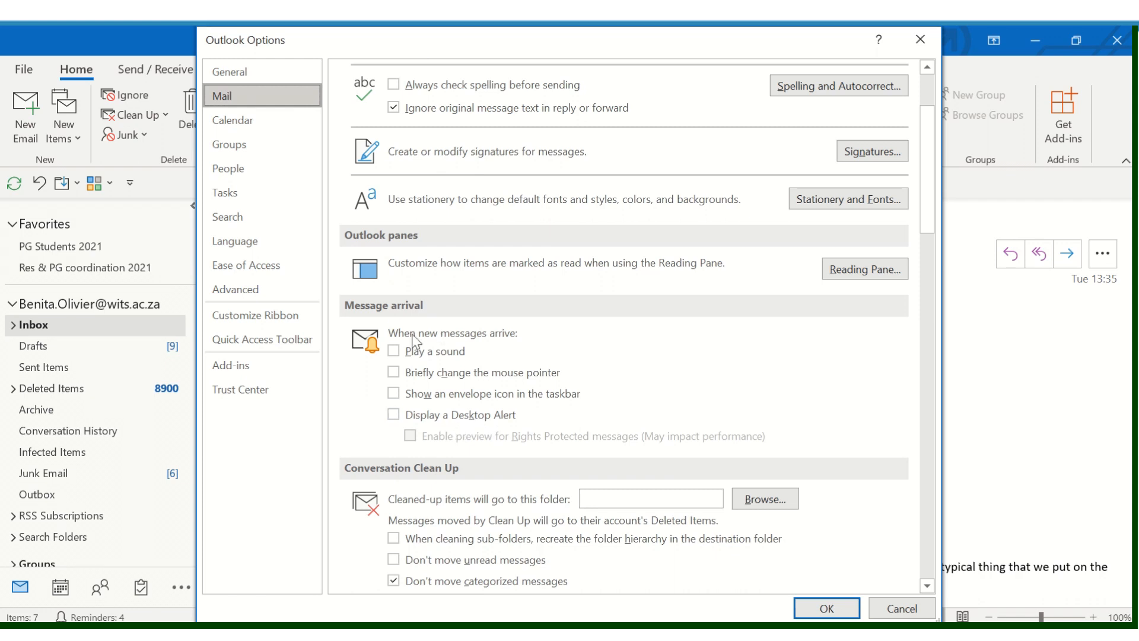
mouse_move(398, 345)
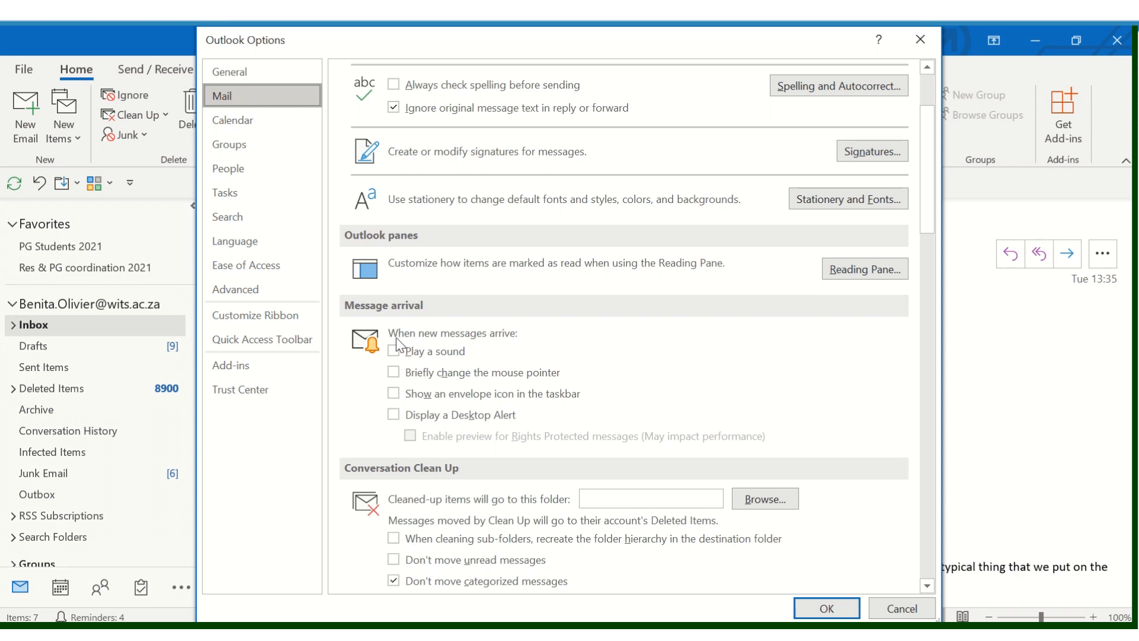
mouse_move(806, 589)
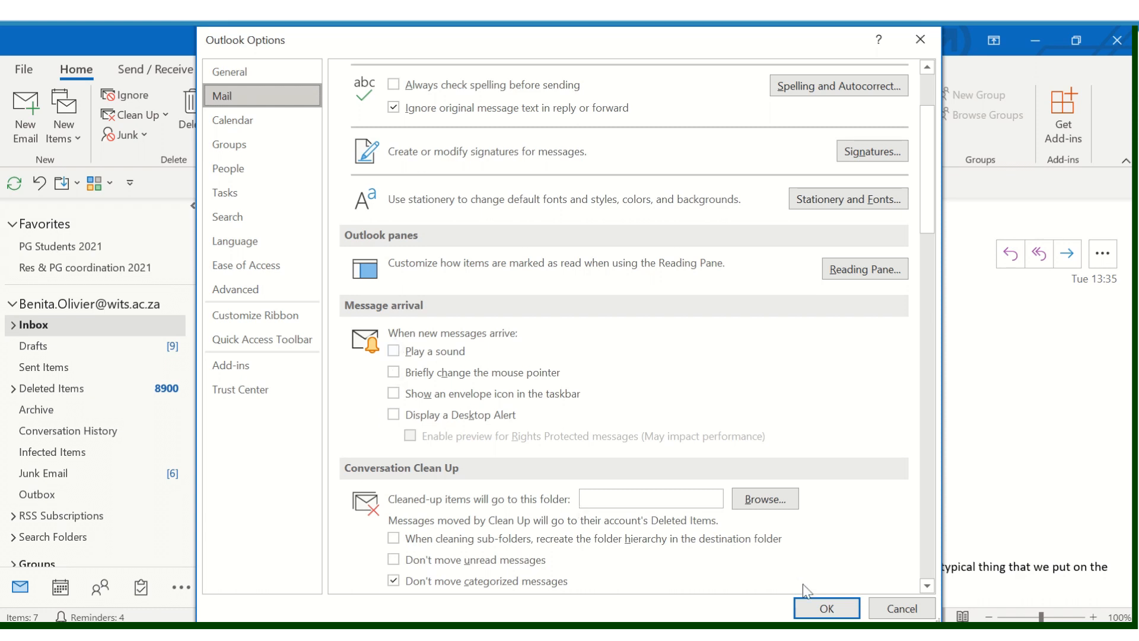
left_click(826, 608)
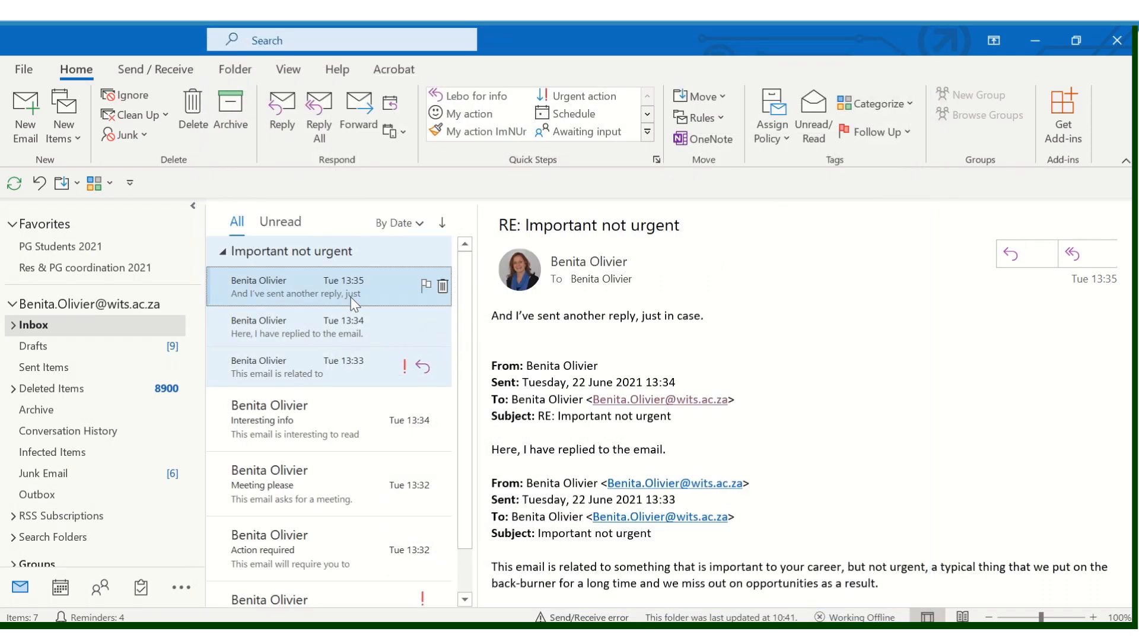
mouse_move(286, 425)
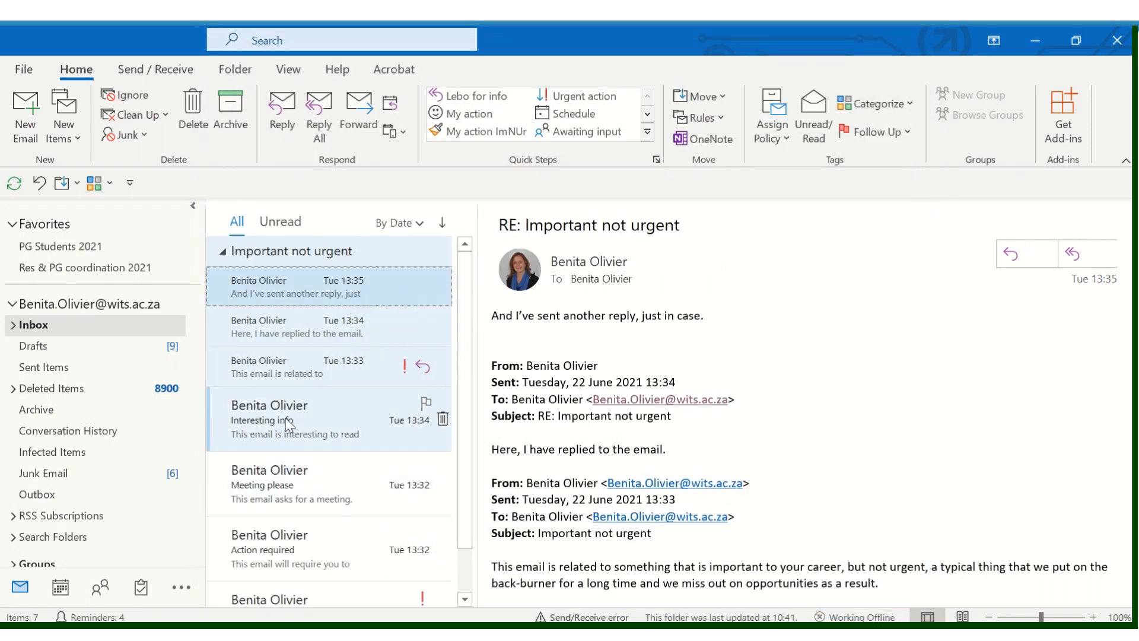
mouse_move(291, 420)
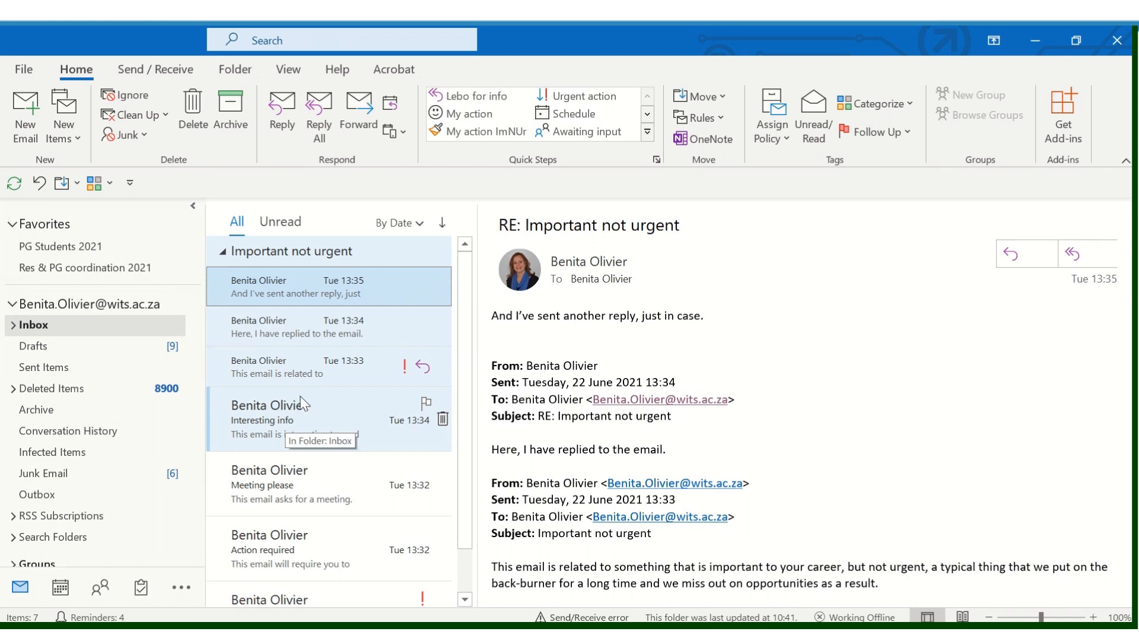
mouse_move(167, 91)
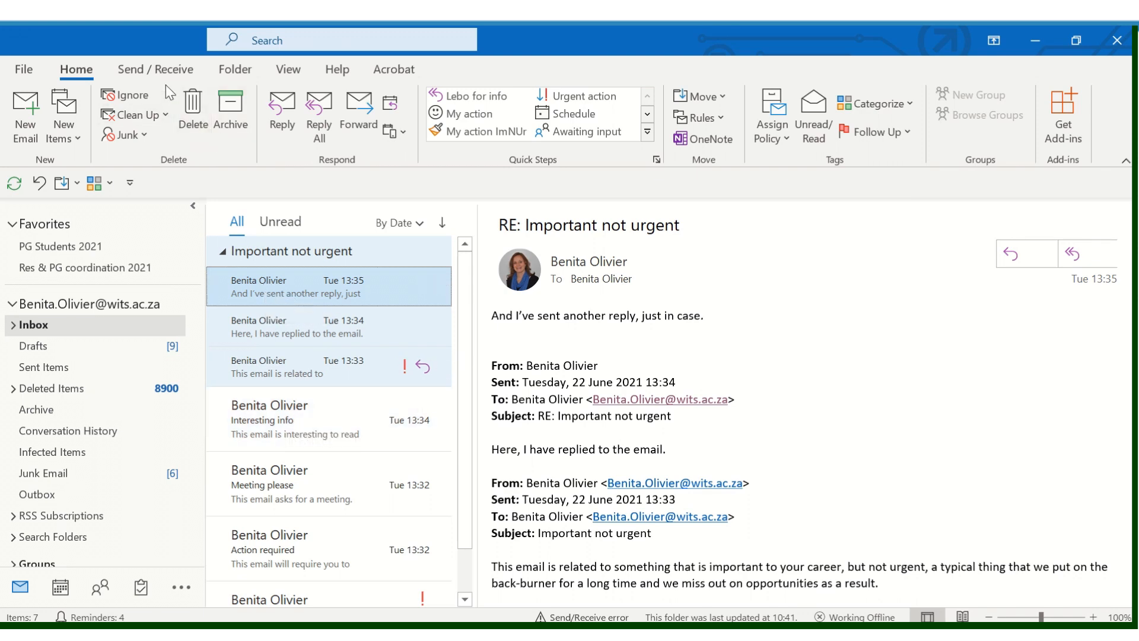
- Show the Send / Receive ribbon with Work Offline turned on
left_click(155, 68)
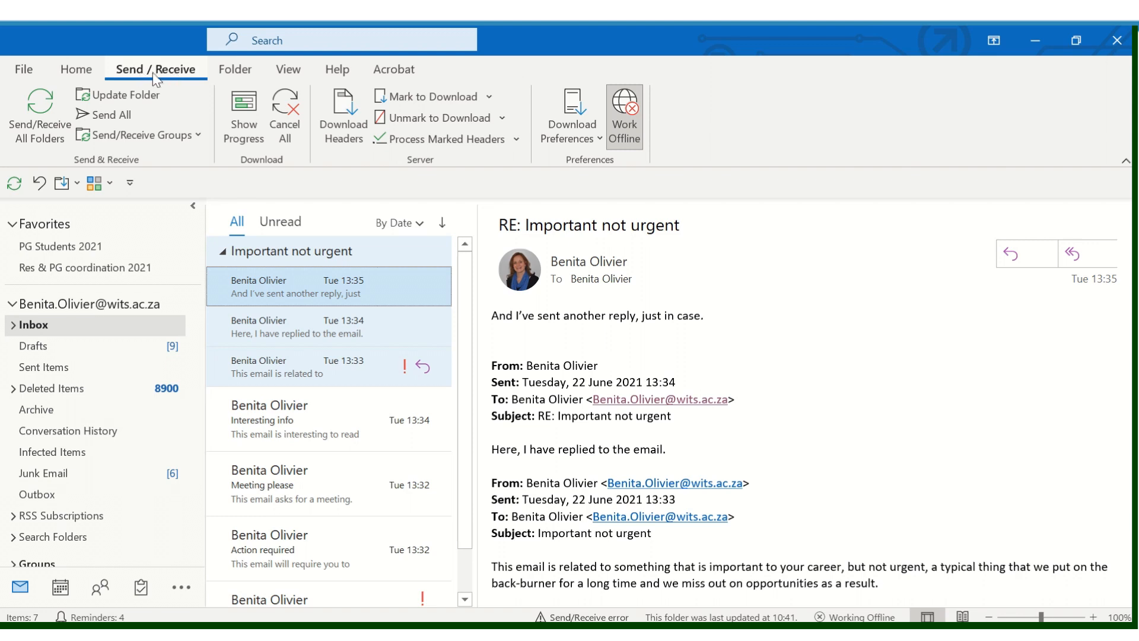
mouse_move(645, 138)
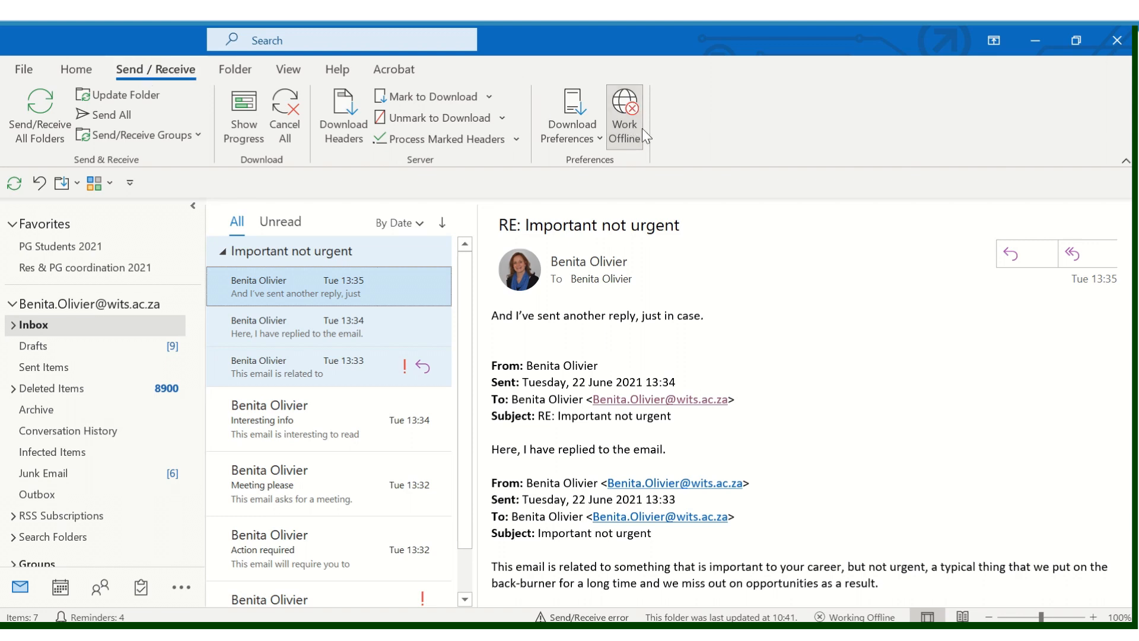
mouse_move(623, 115)
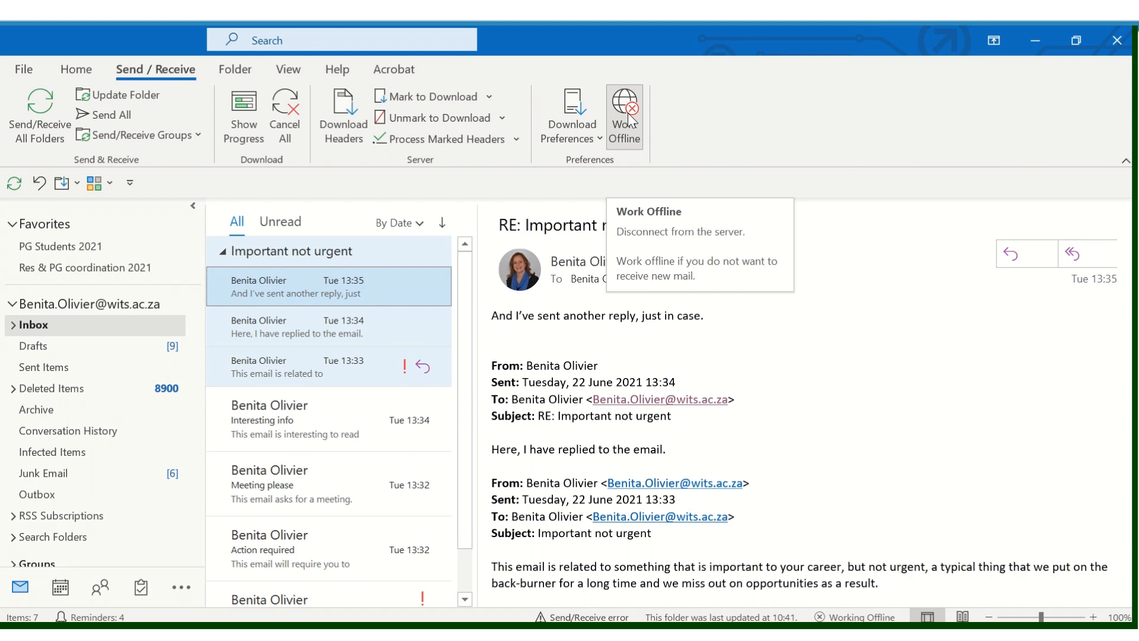
mouse_move(629, 140)
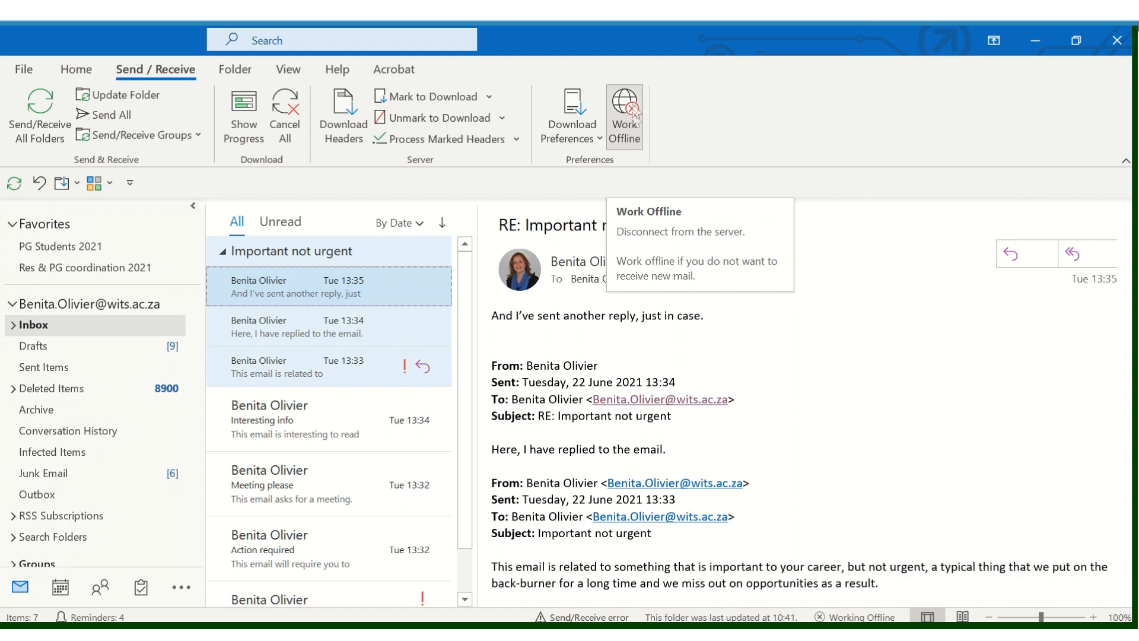
mouse_move(637, 140)
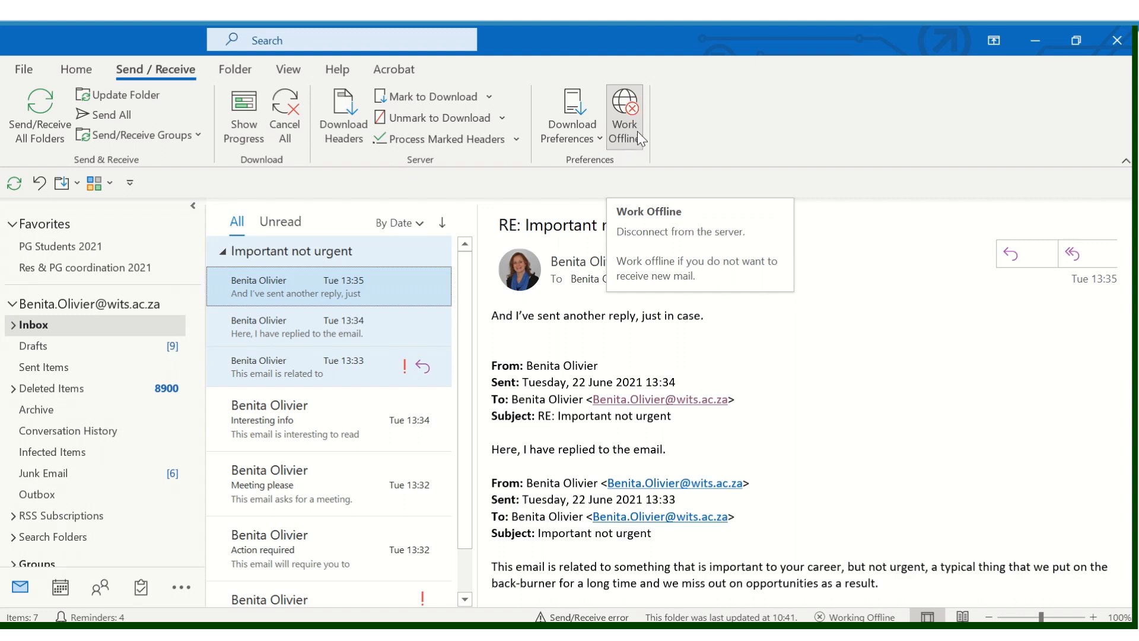
mouse_move(626, 124)
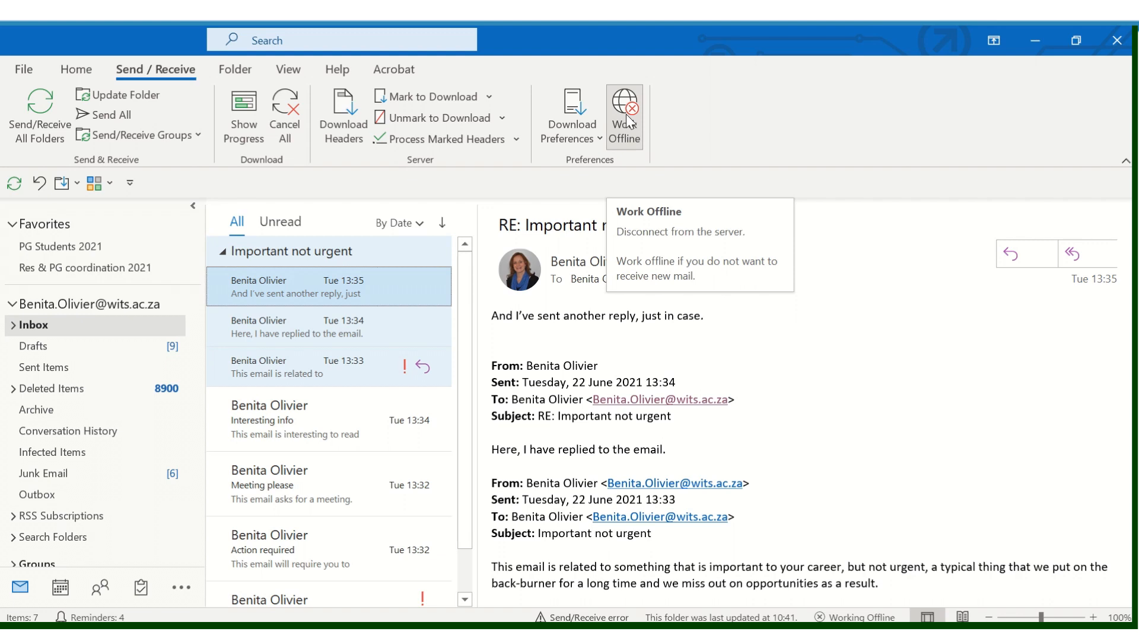
mouse_move(629, 121)
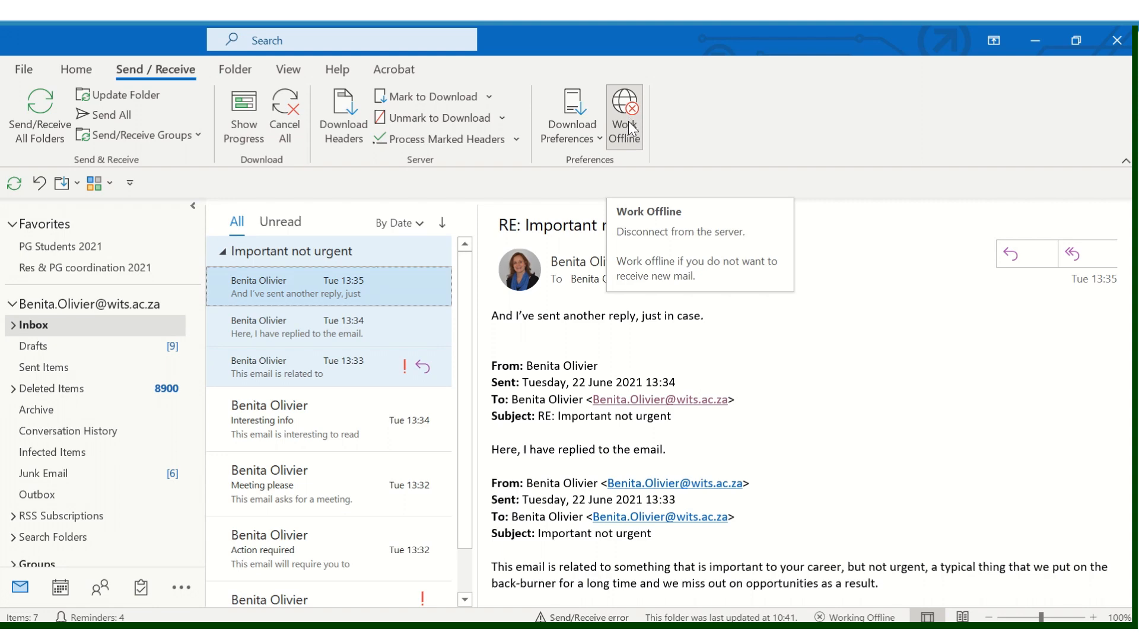
mouse_move(632, 128)
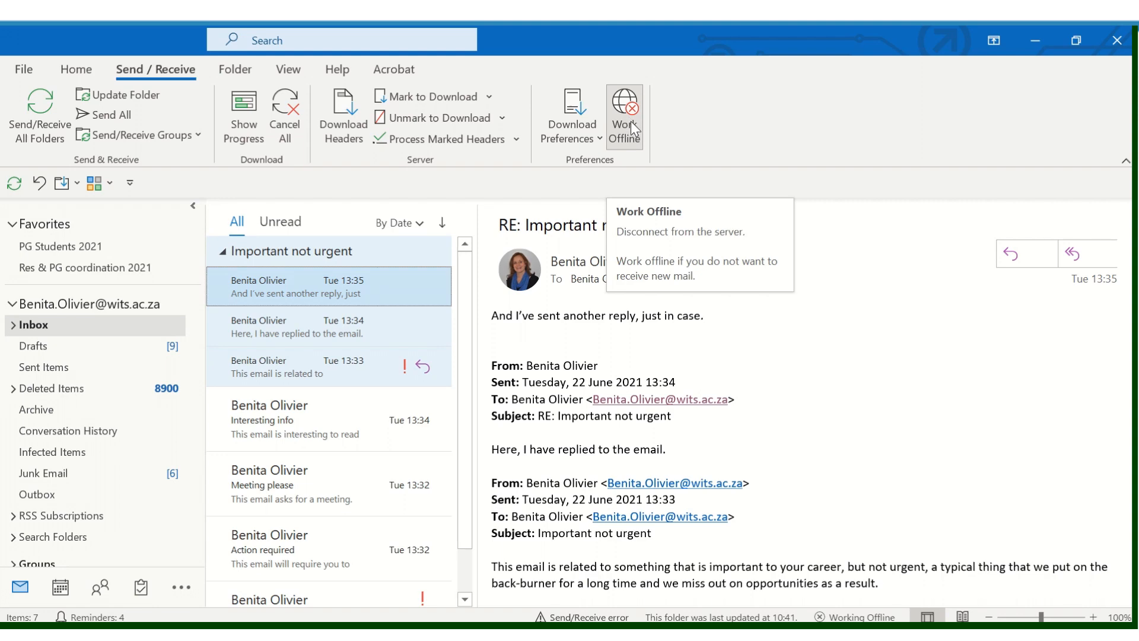